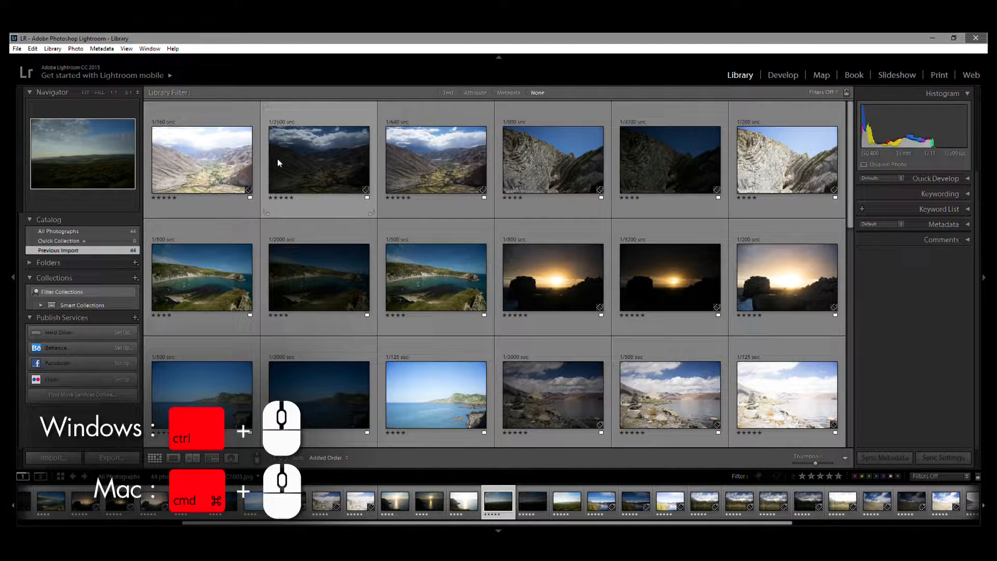
Select the bright, dark and third valley exposures together in the first grid row.
{"action": "left_click", "coordinate": [201, 159]}
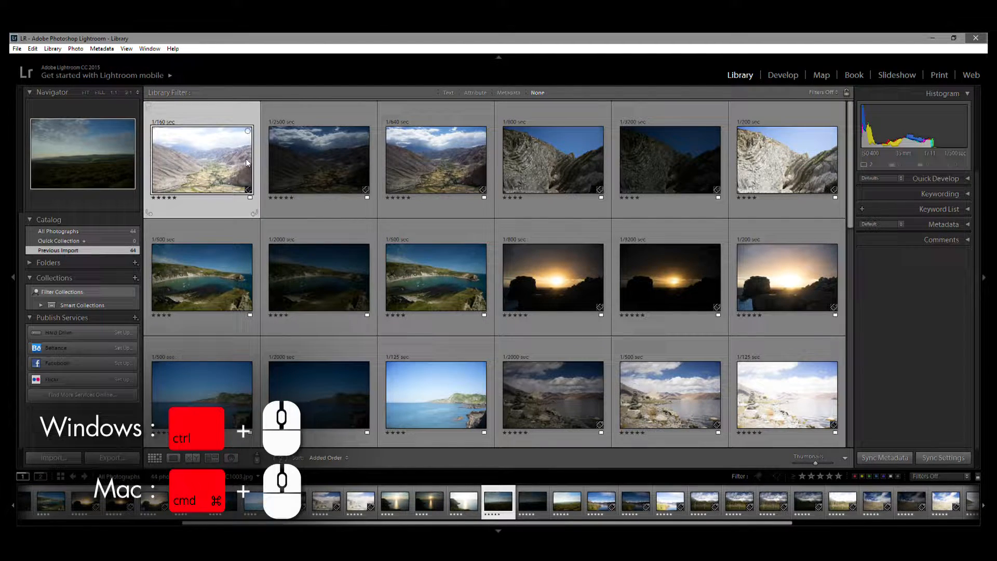
{"action": "left_click", "coordinate": [319, 159]}
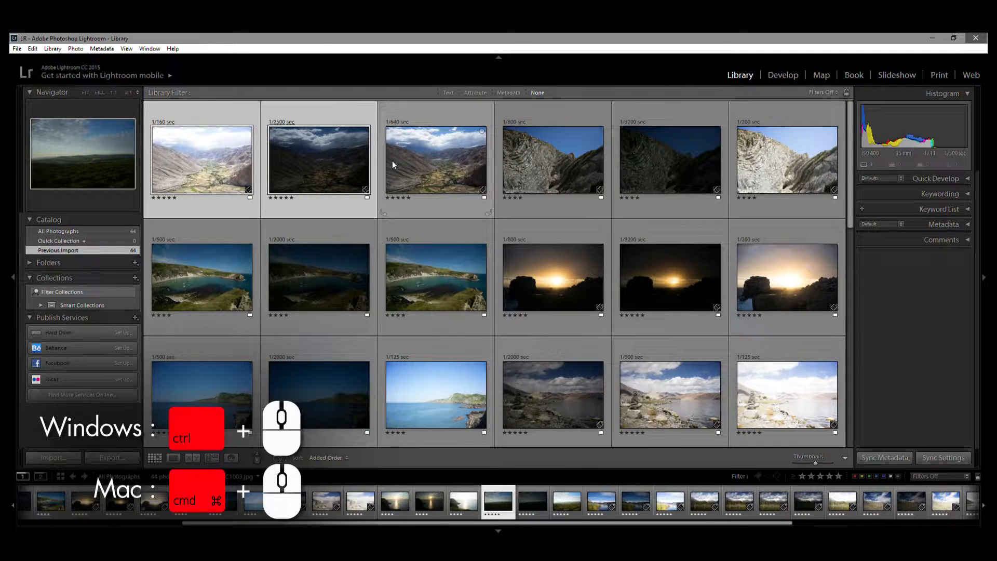
{"action": "left_click", "coordinate": [435, 159]}
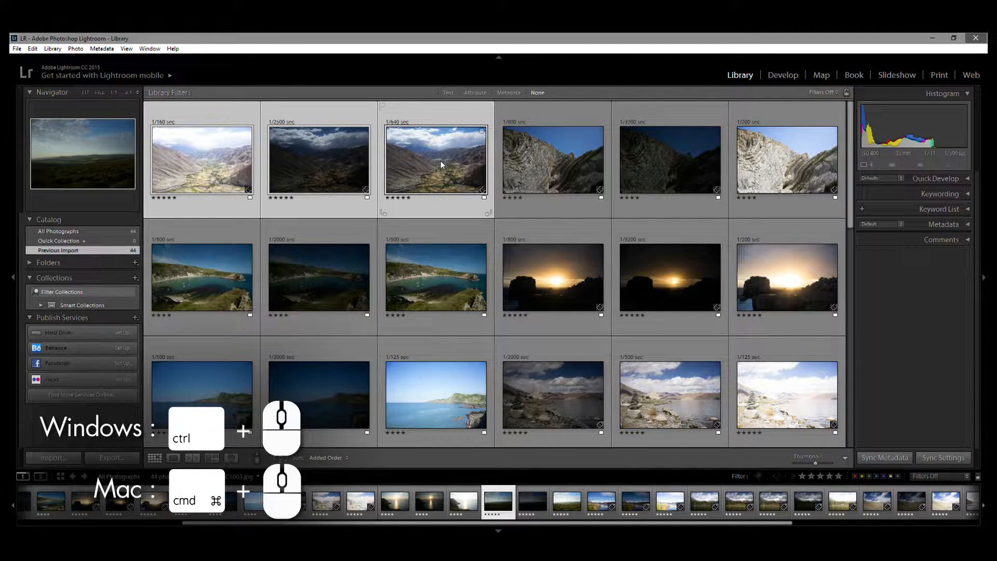
{"action": "right_click", "coordinate": [436, 159]}
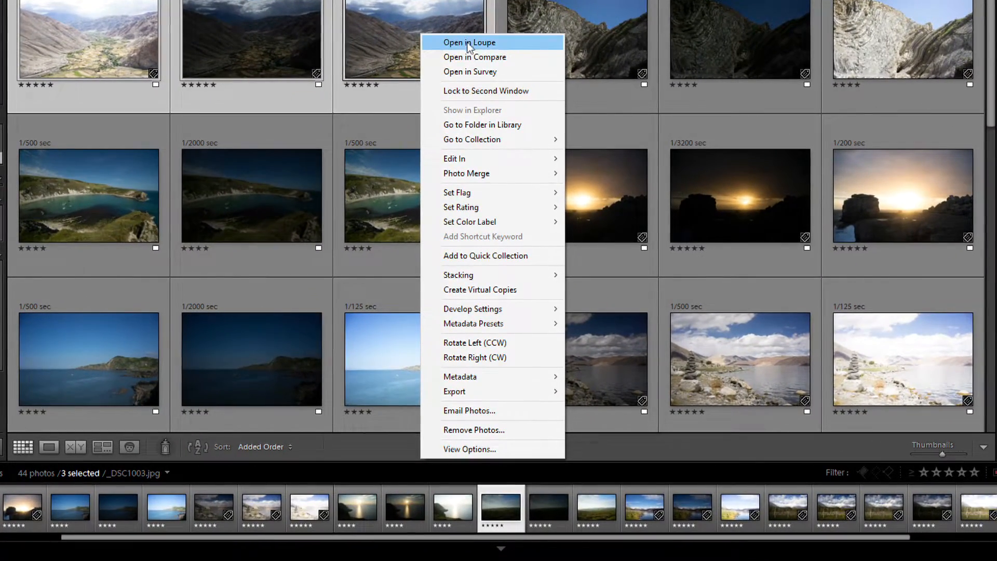
{"action": "mouse_move", "coordinate": [453, 391]}
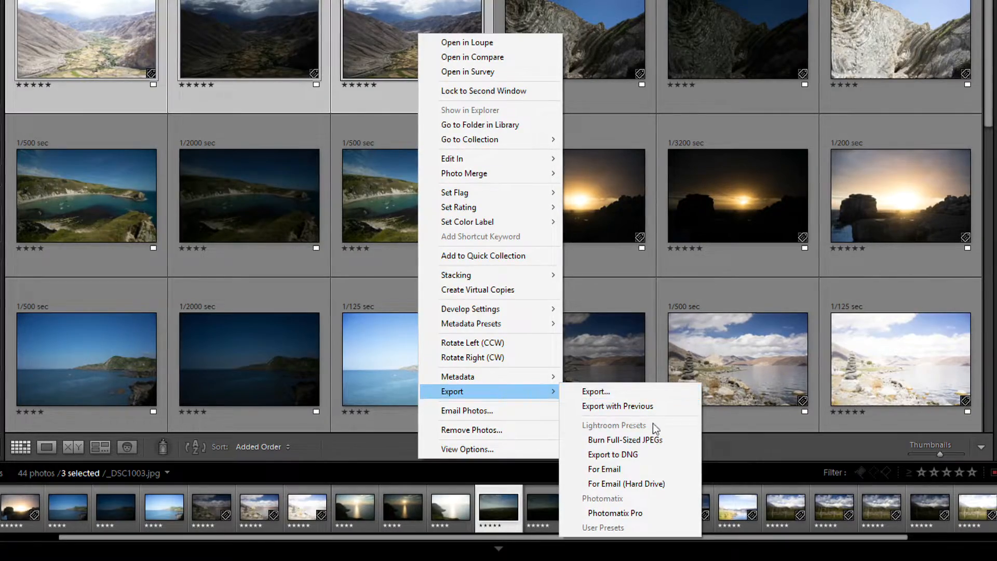
{"action": "mouse_move", "coordinate": [615, 512]}
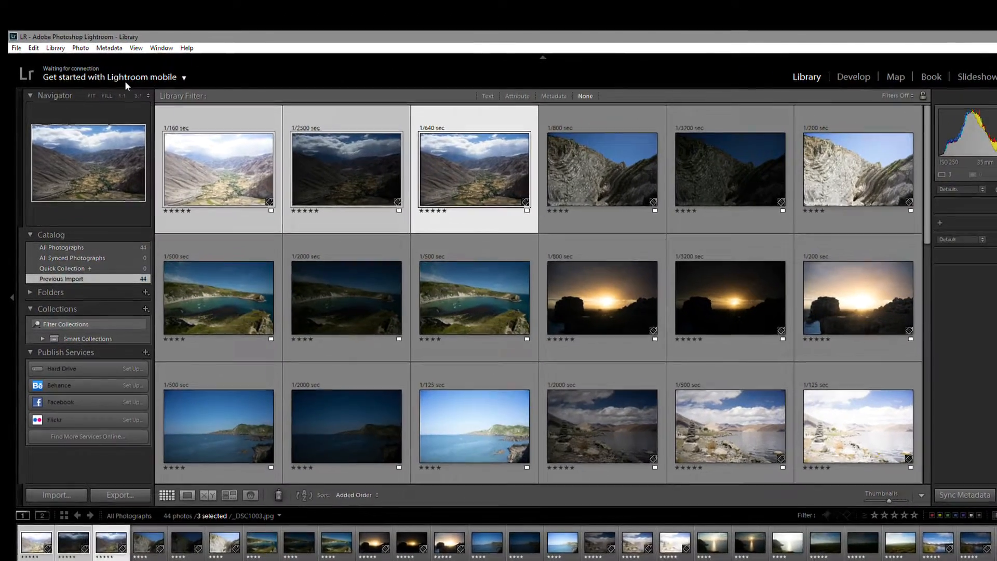
Send the selected valley exposures via File > Plug-in Extras > Export to Photomatix Pro.
{"action": "left_click", "coordinate": [15, 47]}
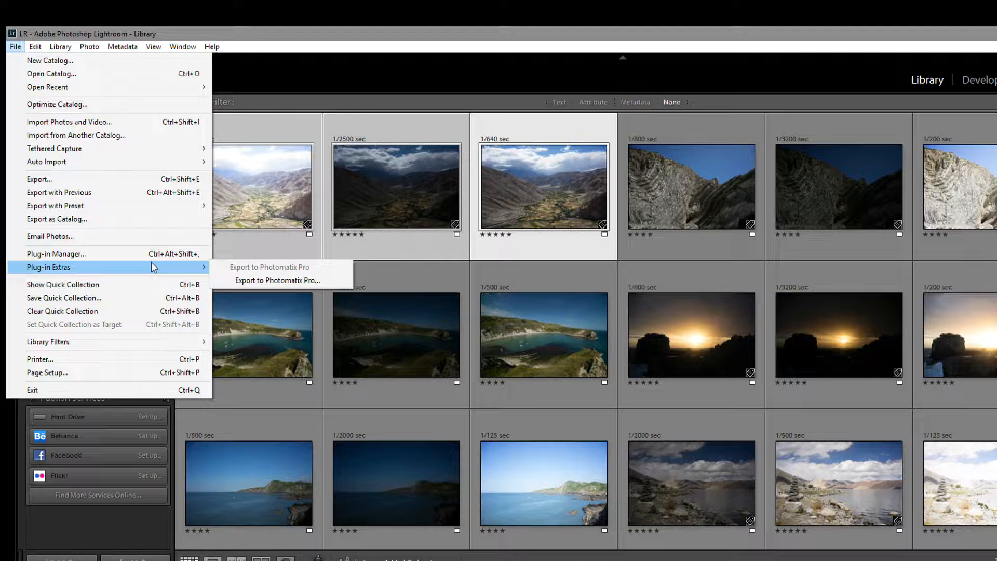
{"action": "mouse_move", "coordinate": [280, 281]}
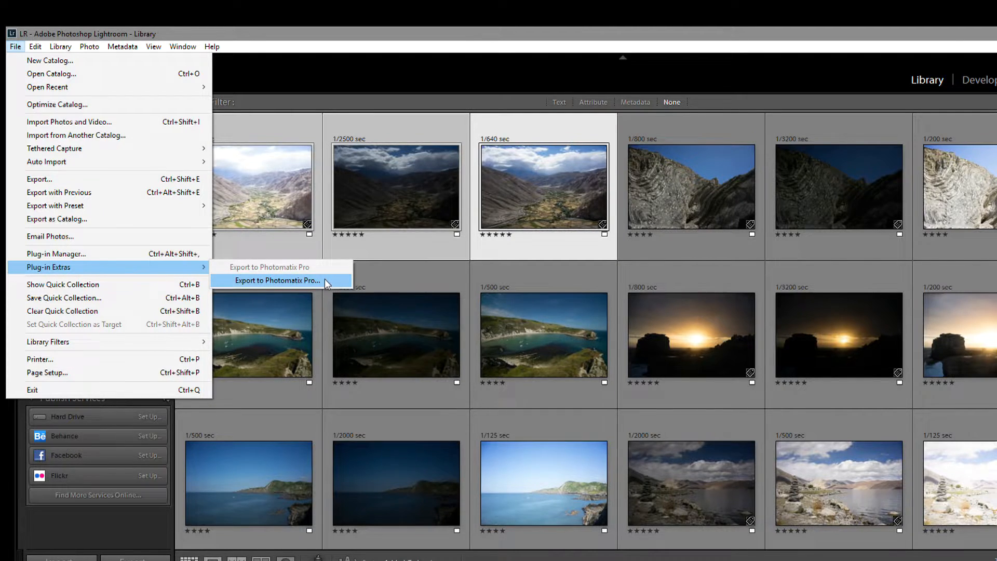
{"action": "left_click", "coordinate": [277, 284]}
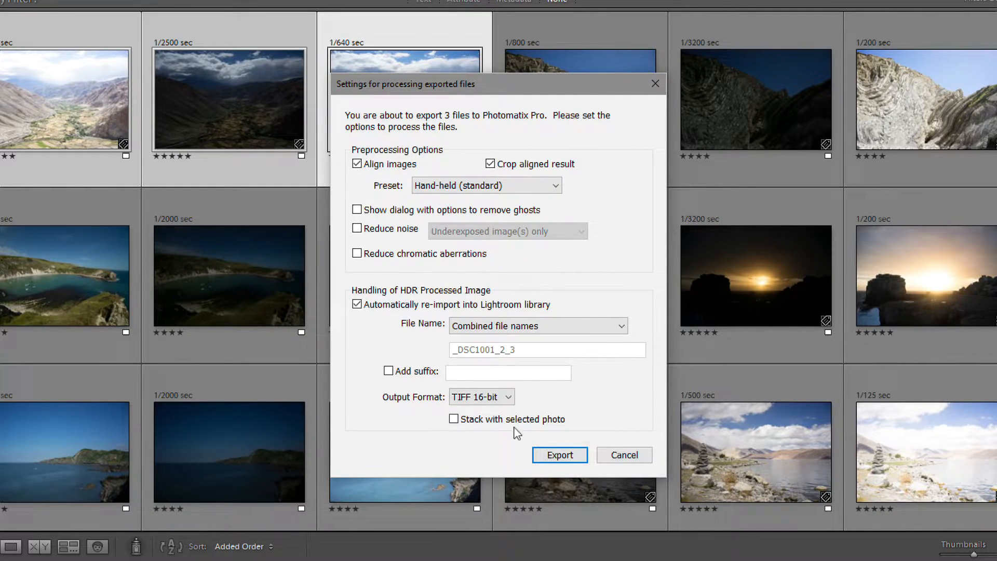
Export with Align images, Crop aligned result, Hand-held preset and 16-bit TIFF reimport.
{"action": "left_click", "coordinate": [558, 454]}
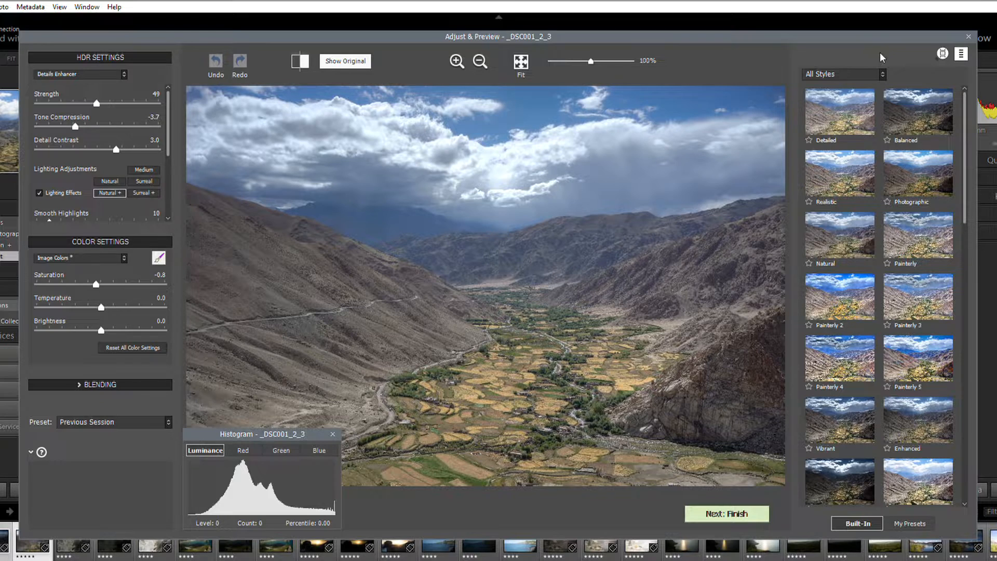
Preview the Balanced, Realistic, Natural, Painterly, Enhanced and Vibrant styles on the merged image.
{"action": "left_click", "coordinate": [918, 113]}
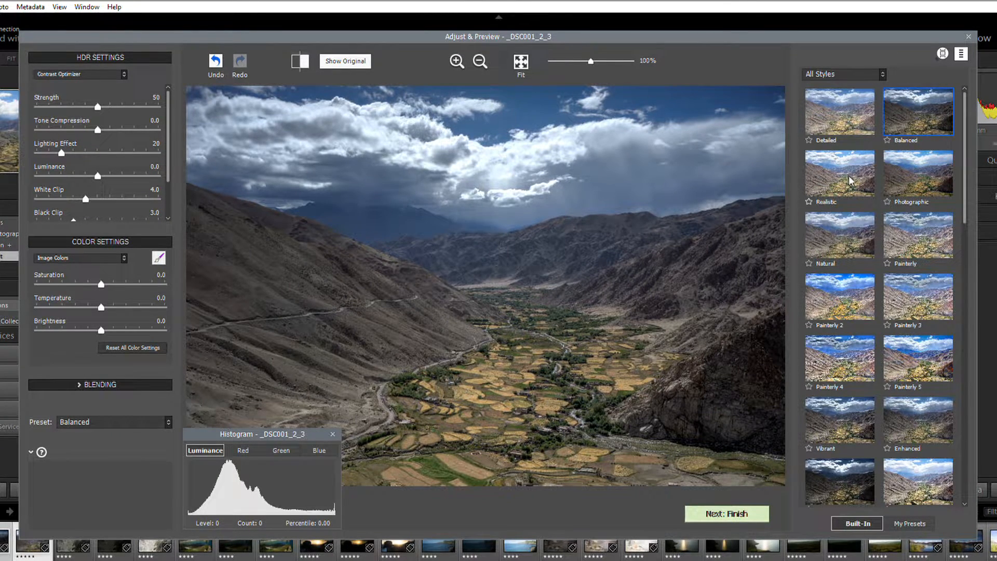
{"action": "left_click", "coordinate": [839, 174]}
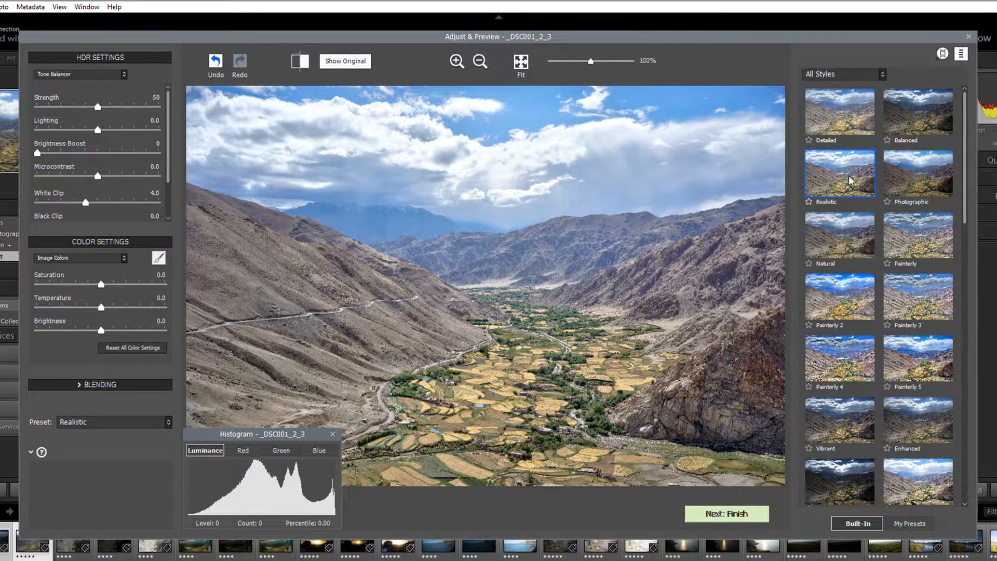
{"action": "left_click", "coordinate": [839, 235]}
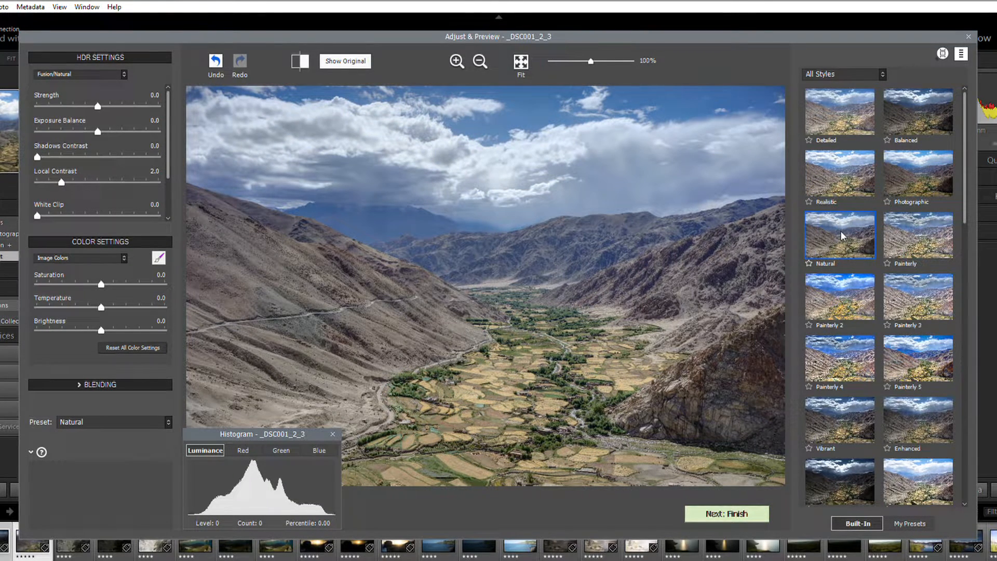
{"action": "mouse_move", "coordinate": [924, 237]}
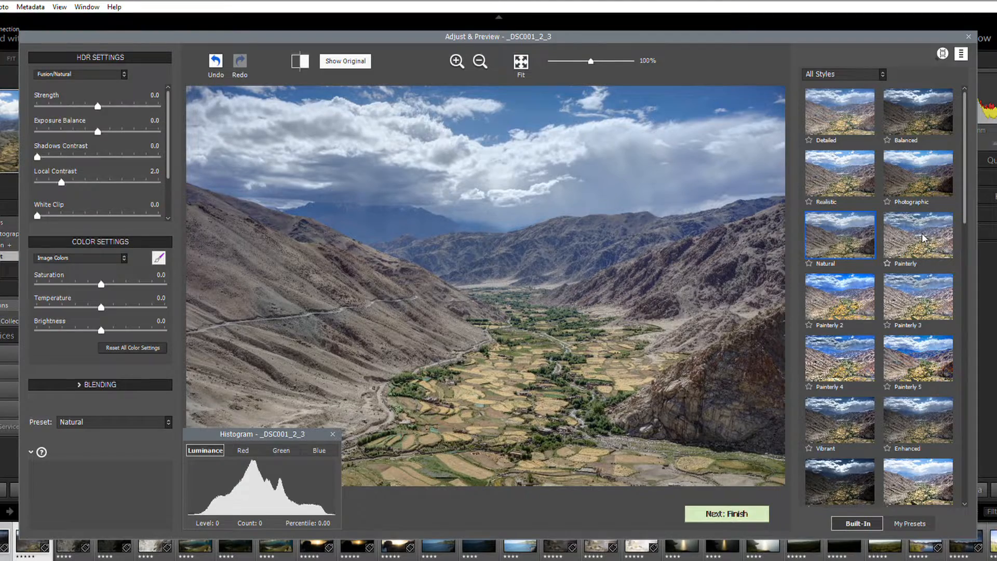
{"action": "left_click", "coordinate": [917, 235]}
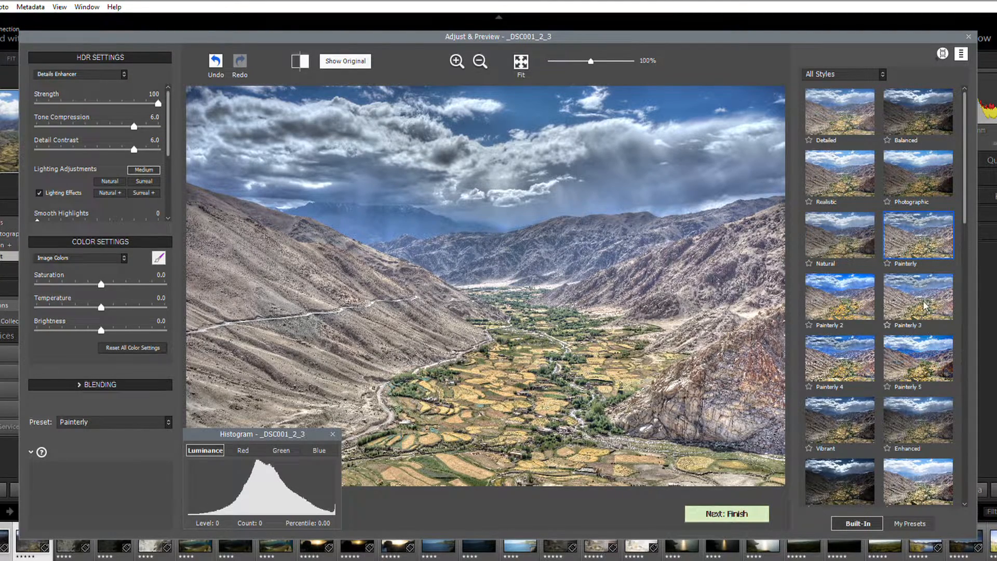
{"action": "left_click", "coordinate": [918, 420]}
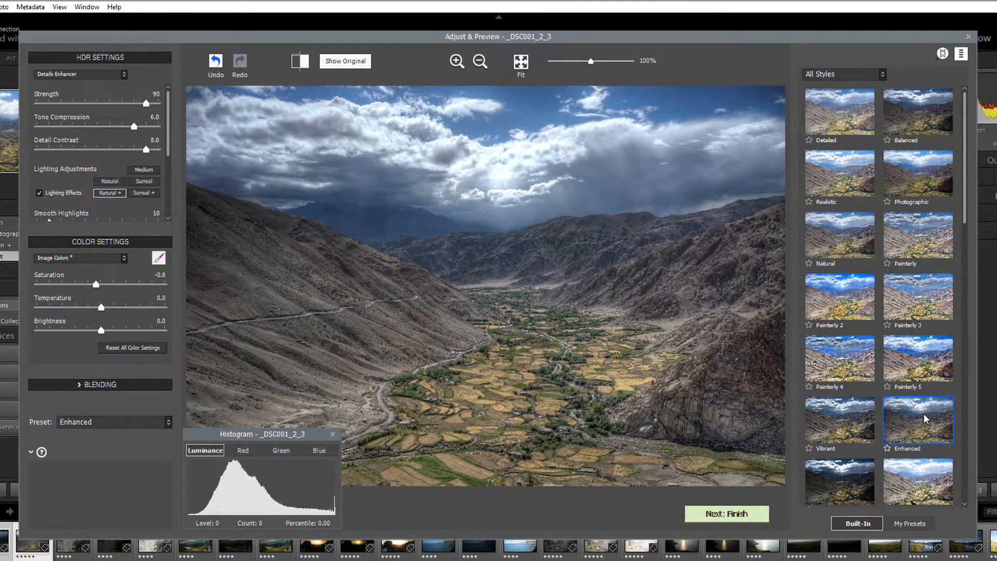
{"action": "left_click", "coordinate": [839, 420]}
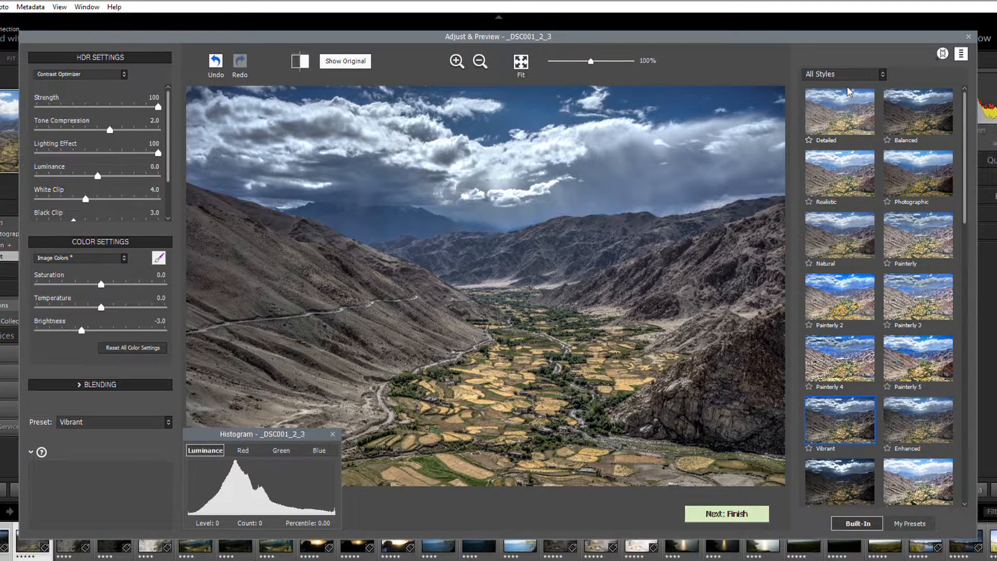
{"action": "left_click", "coordinate": [842, 74]}
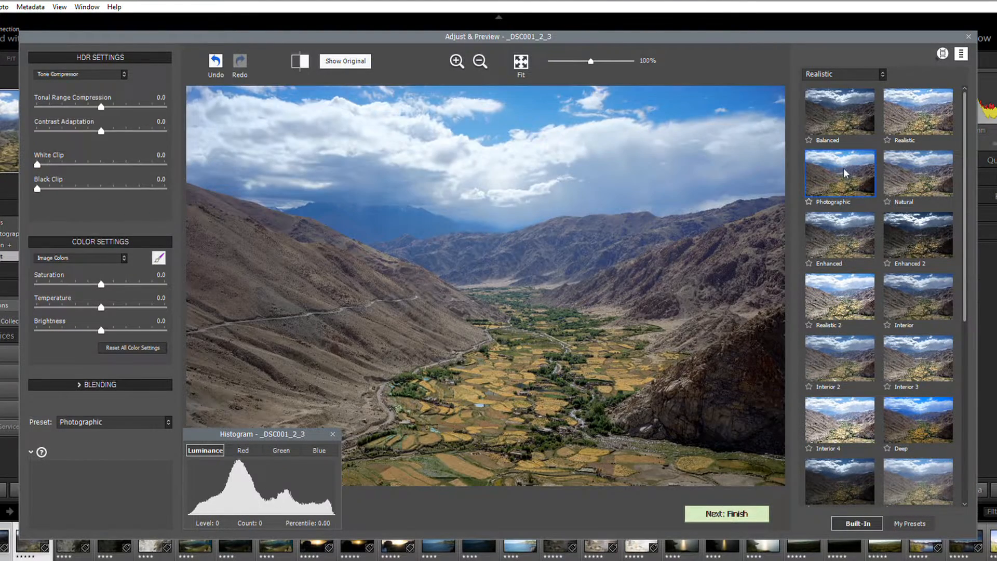
Filter the style list to Realistic presets and apply the Natural preset.
{"action": "left_click", "coordinate": [839, 234]}
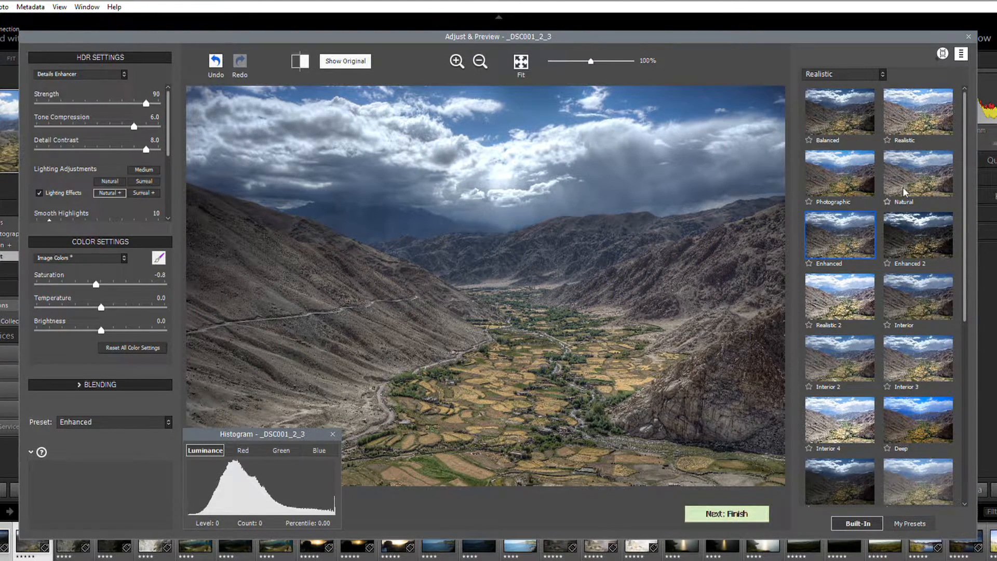
{"action": "left_click", "coordinate": [917, 173]}
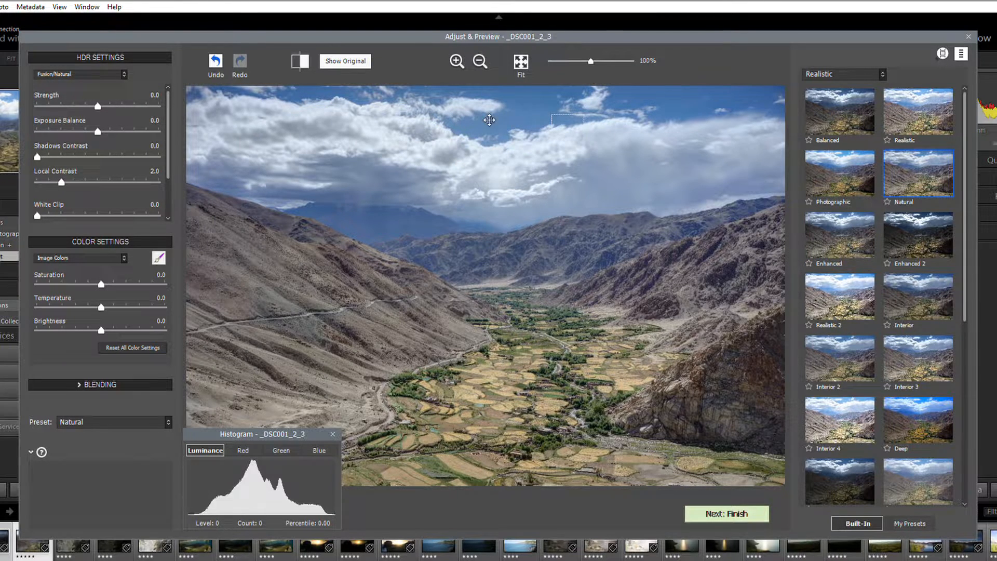
{"action": "mouse_move", "coordinate": [97, 107]}
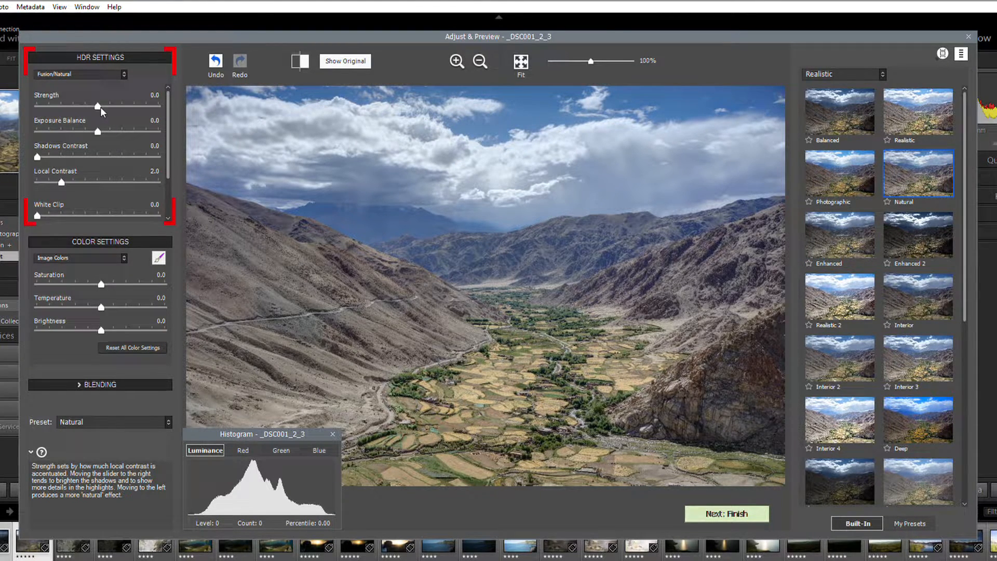
Set Strength 5.9, Exposure Balance -6.3 and Local Contrast 7.0, then render the image.
{"action": "left_click_drag", "start_coordinate": [98, 106], "coordinate": [130, 106]}
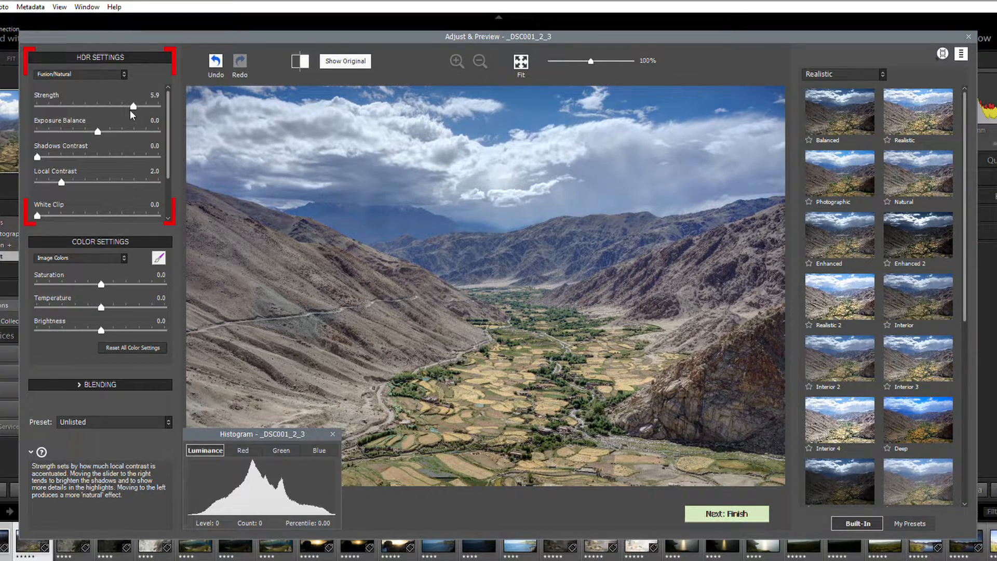
{"action": "left_click_drag", "start_coordinate": [97, 132], "coordinate": [71, 132]}
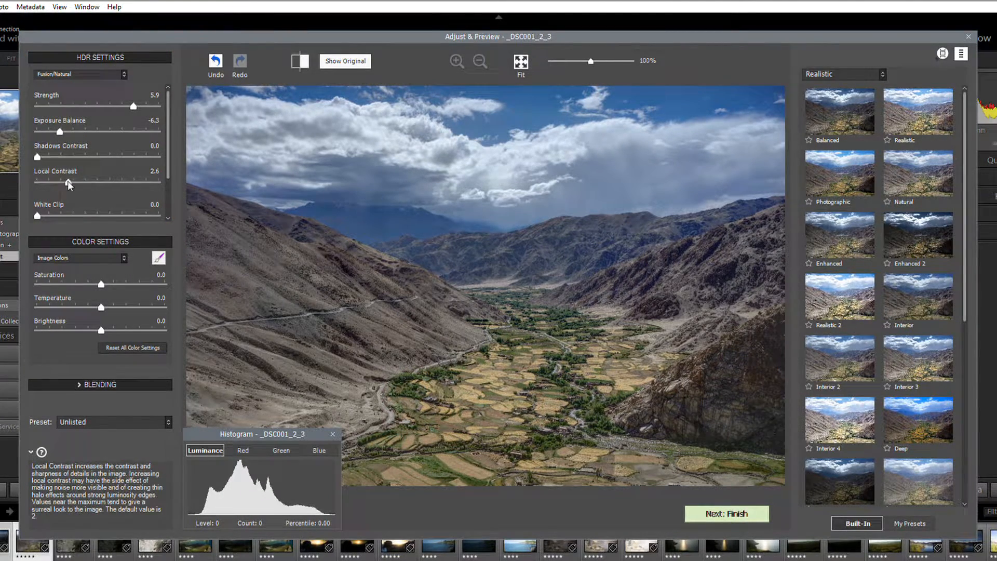
{"action": "left_click_drag", "start_coordinate": [87, 181], "coordinate": [121, 182]}
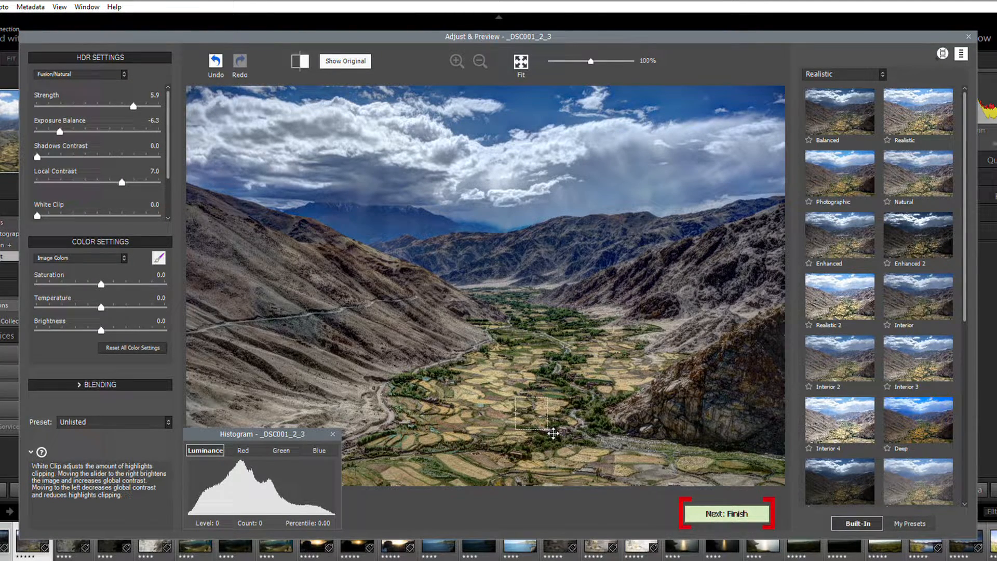
{"action": "left_click", "coordinate": [725, 513]}
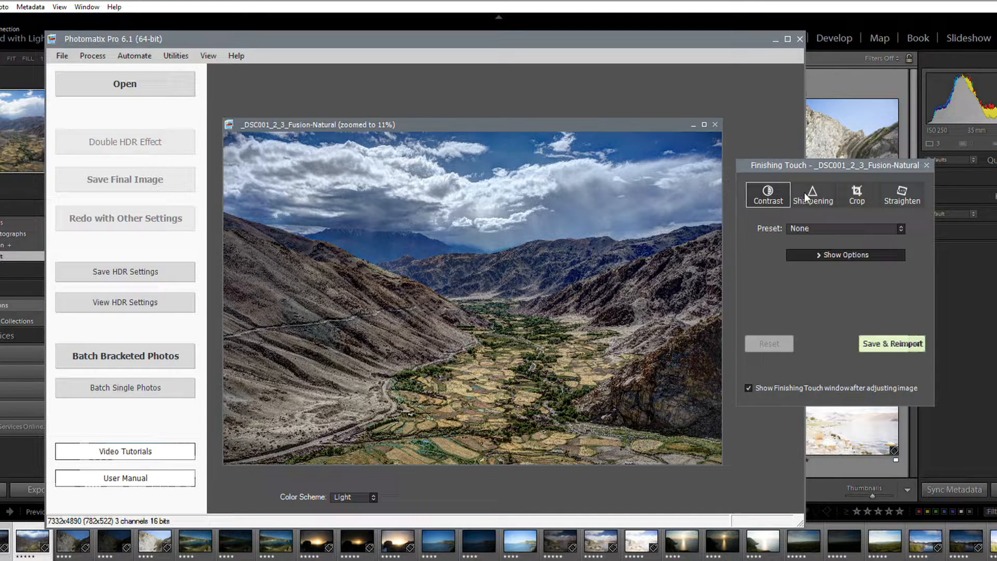
Review the Sharpening and Crop options, then save and reimport the HDR into Lightroom.
{"action": "left_click", "coordinate": [812, 195]}
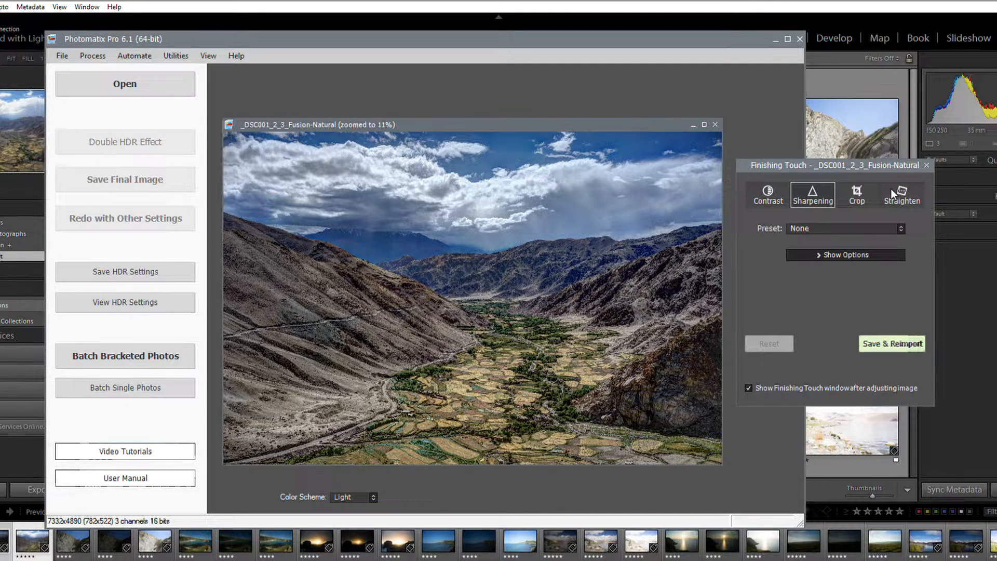
{"action": "left_click", "coordinate": [856, 194]}
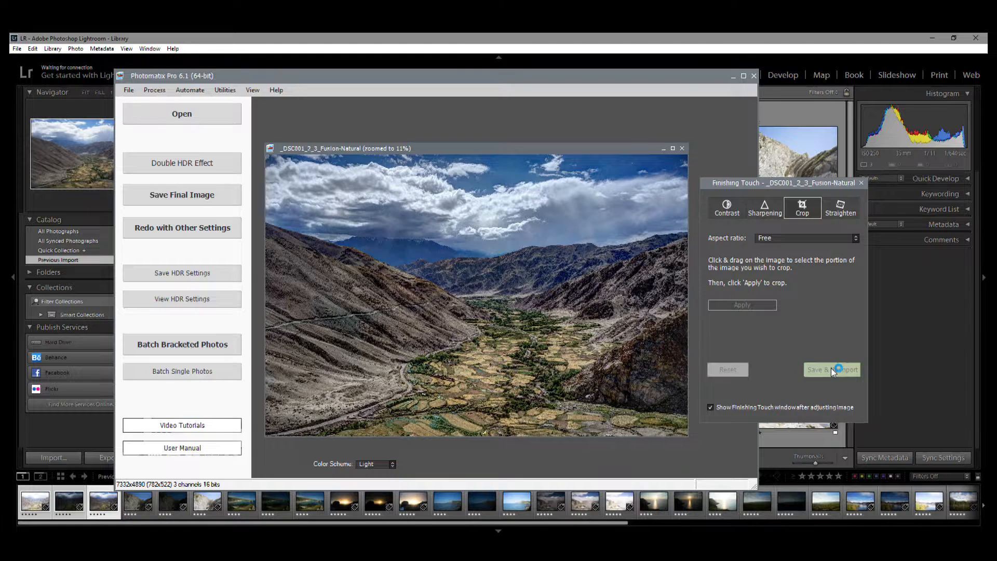
{"action": "left_click", "coordinate": [830, 370]}
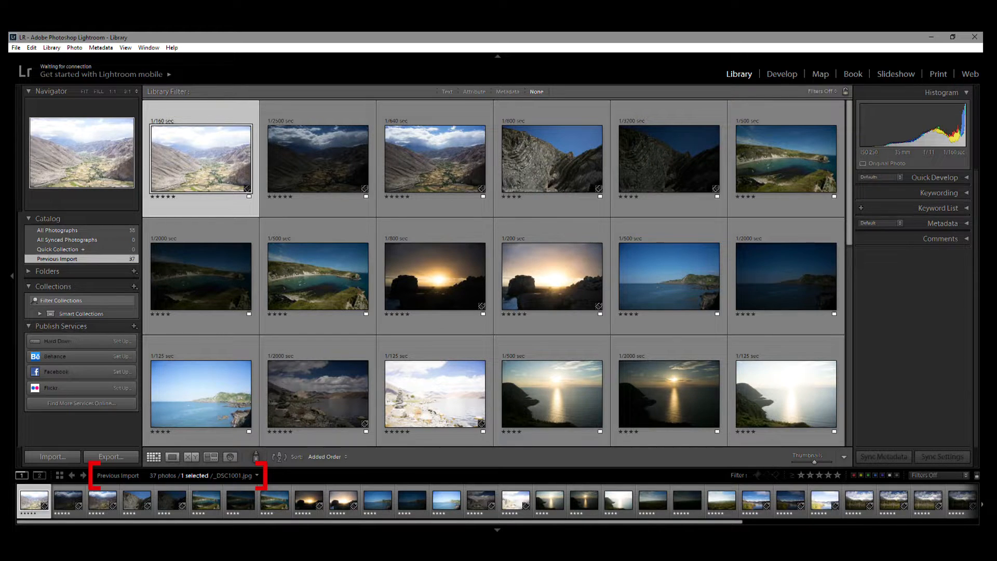
{"action": "mouse_move", "coordinate": [499, 392]}
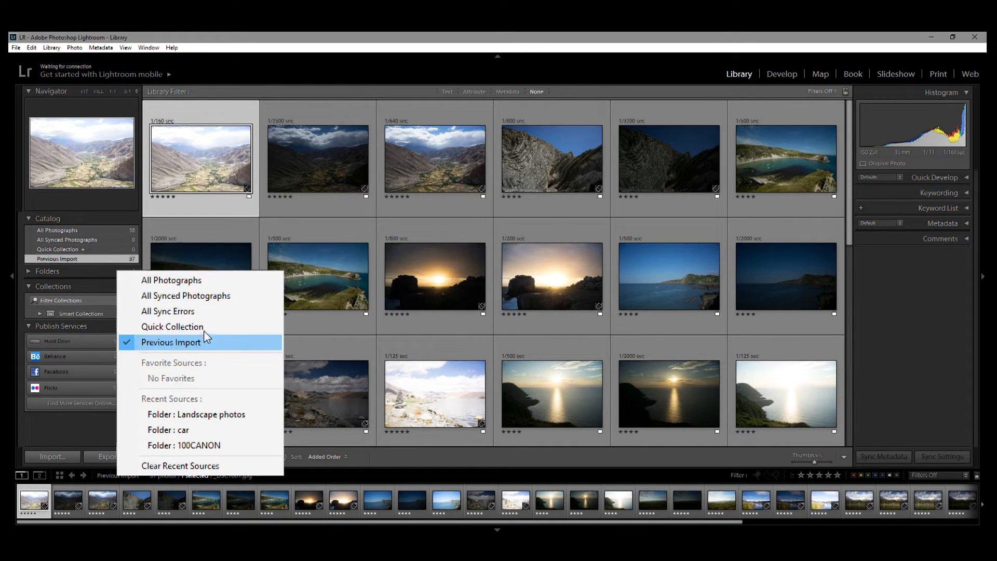
{"action": "mouse_move", "coordinate": [234, 290]}
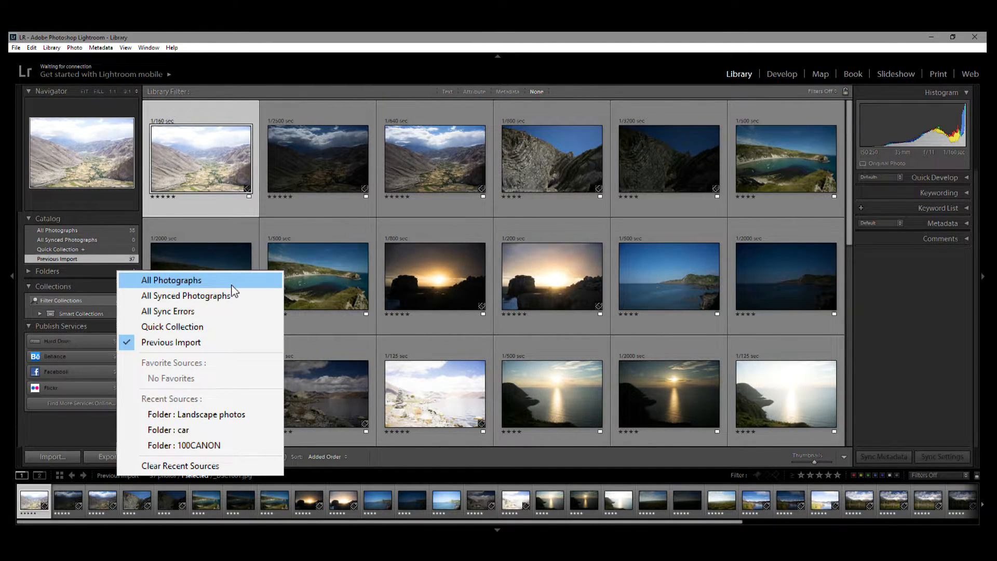
Switch the library source to All Photographs so the merged HDR appears first.
{"action": "left_click", "coordinate": [170, 279]}
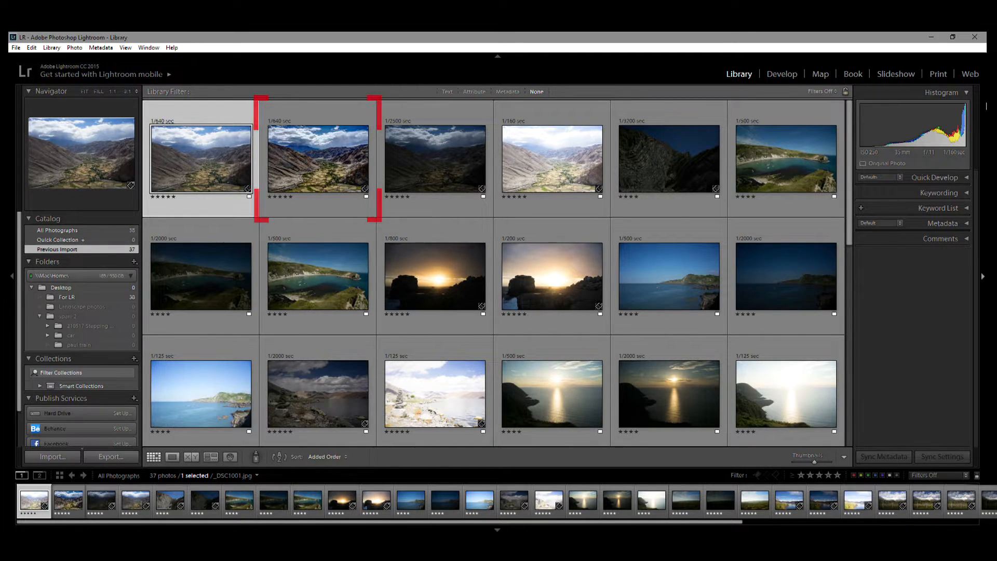
{"action": "left_click", "coordinate": [200, 158]}
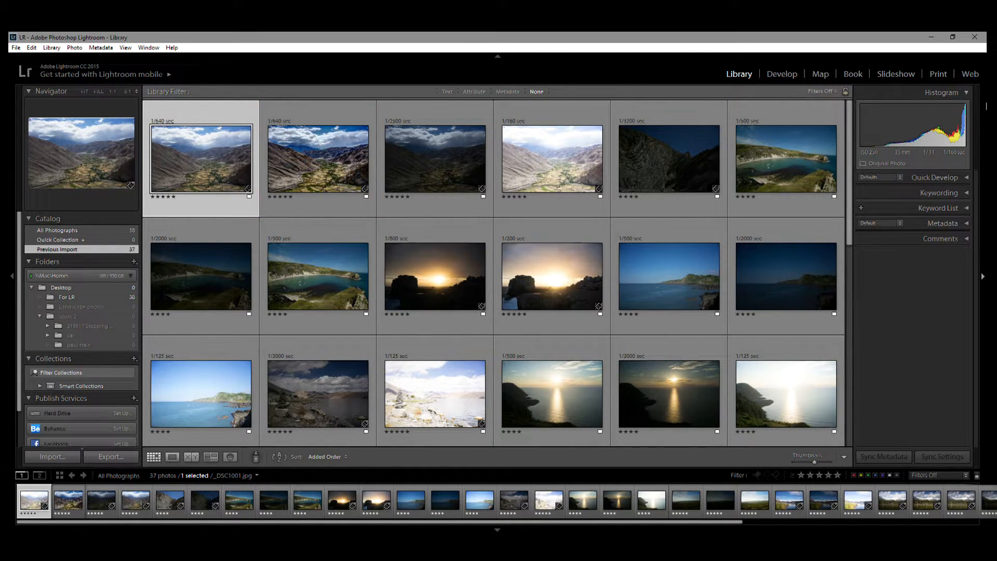
{"action": "mouse_move", "coordinate": [603, 163]}
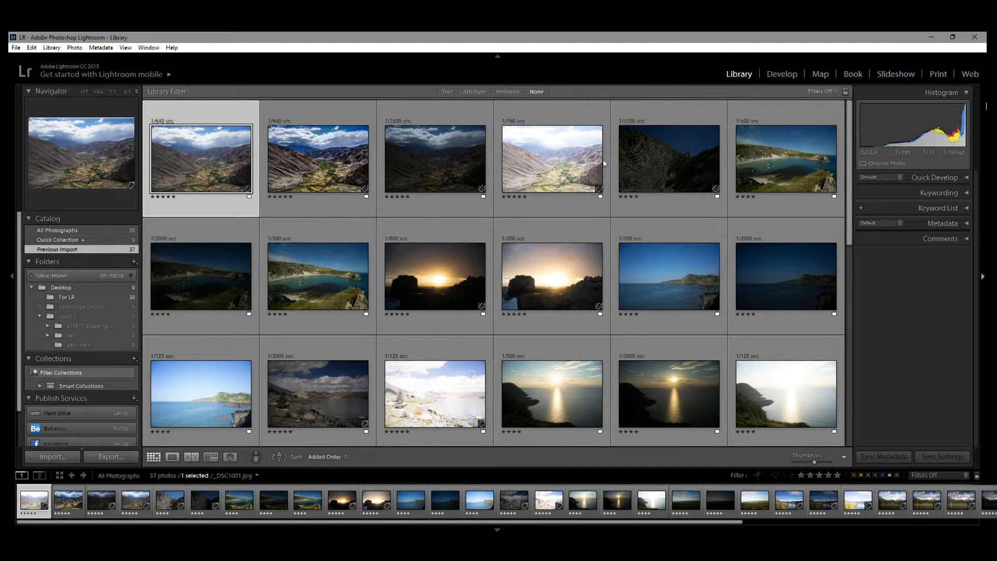
Use Go to Folder in Library from the valley photo's context menu.
{"action": "right_click", "coordinate": [551, 159]}
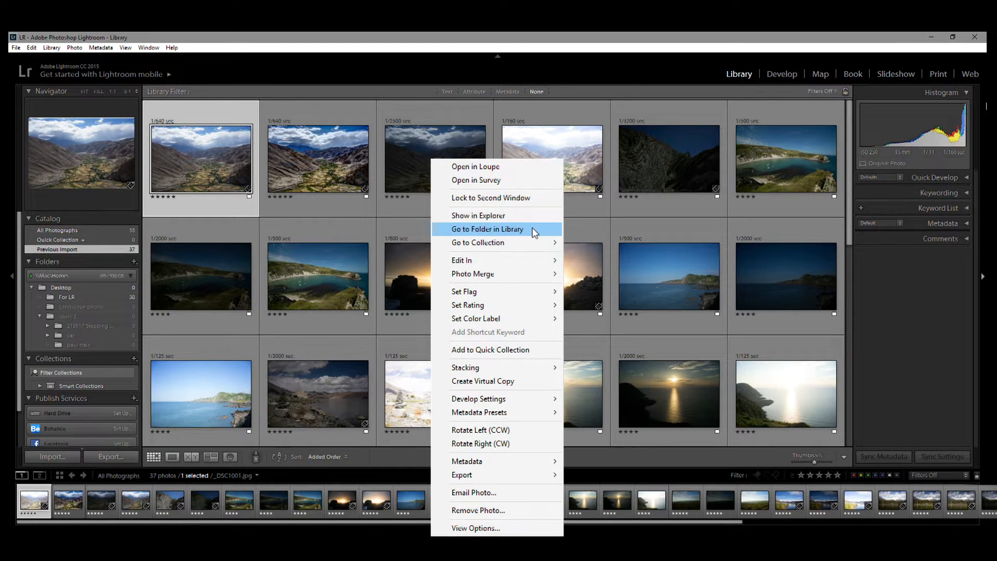
{"action": "left_click", "coordinate": [488, 230]}
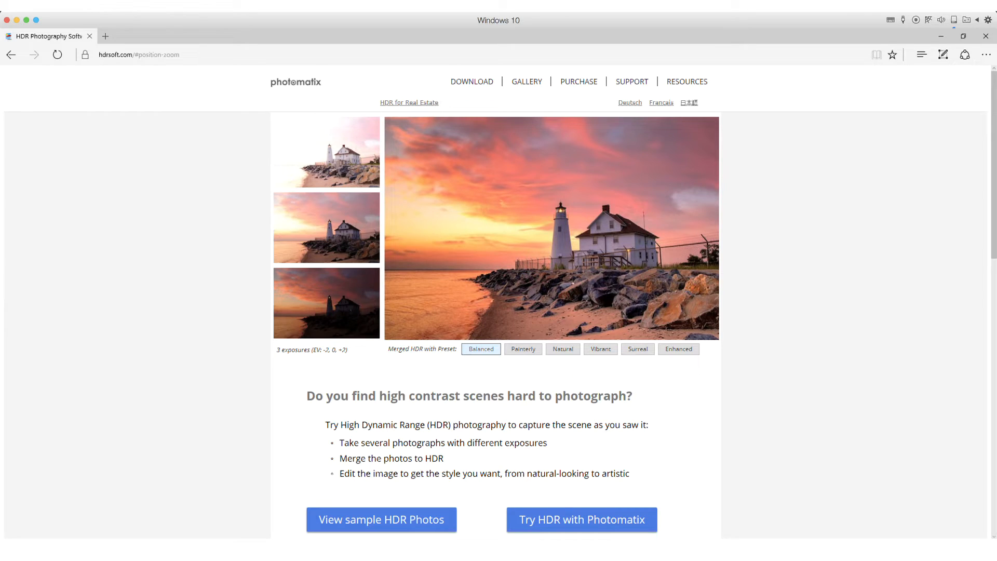
{"action": "mouse_move", "coordinate": [485, 86]}
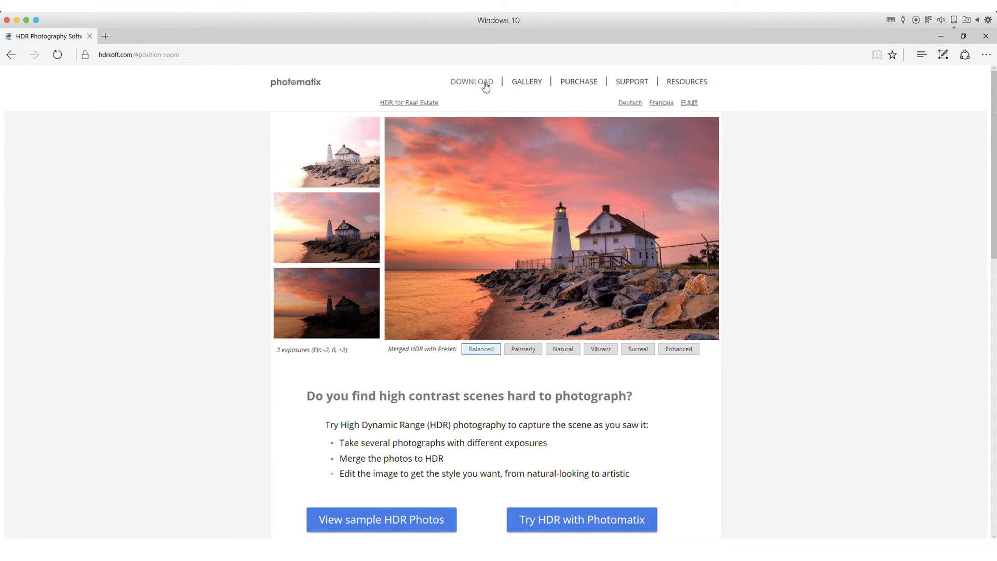
Open DOWNLOAD, then Photomatix Pro's More Info & Download page.
{"action": "left_click", "coordinate": [472, 82]}
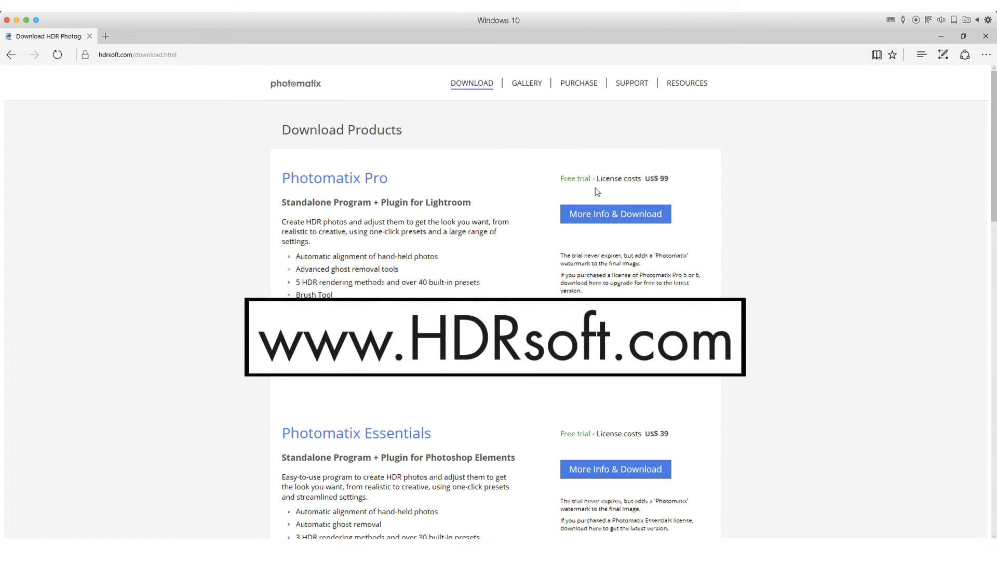
{"action": "left_click", "coordinate": [615, 213]}
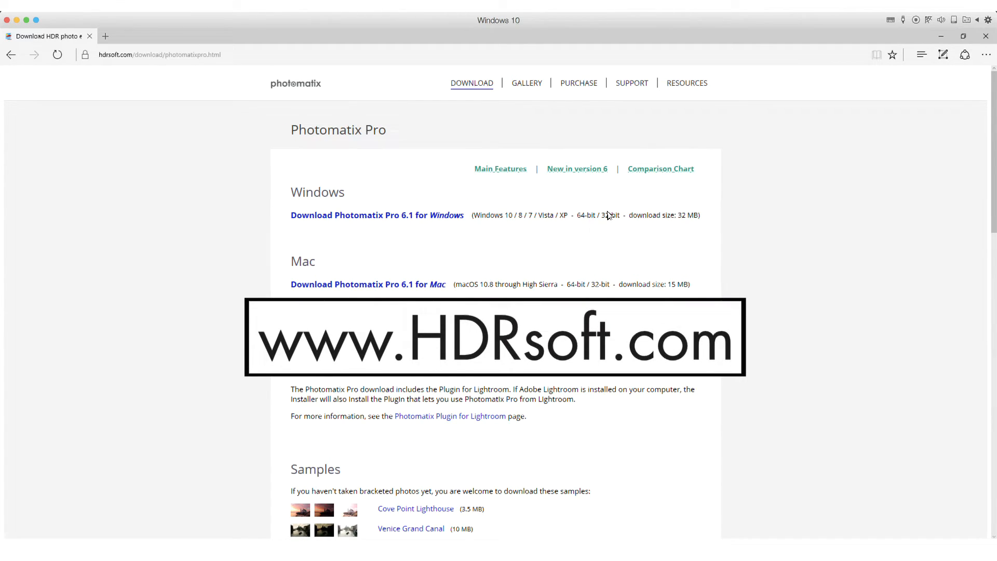